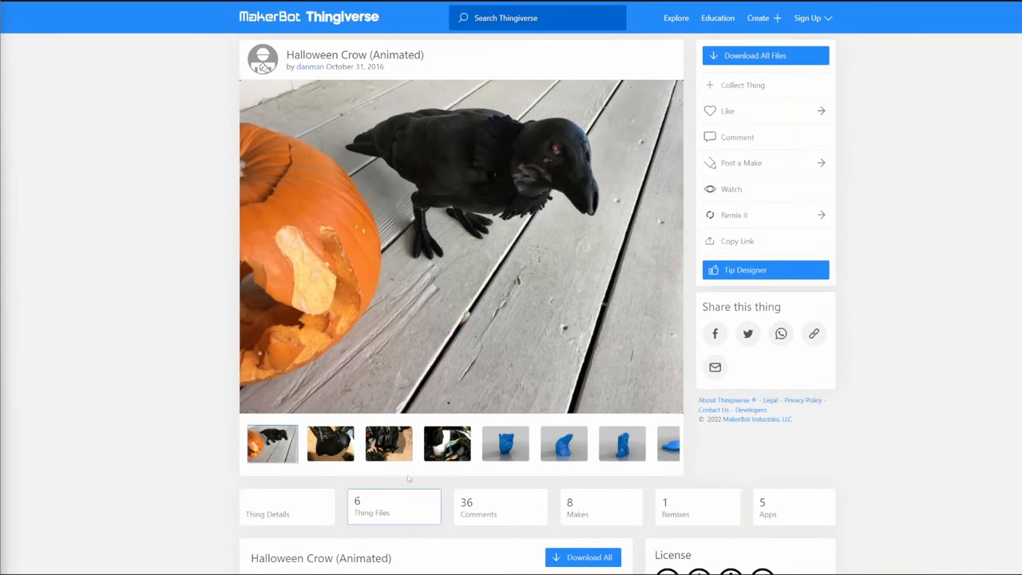
Switch the Halloween Crow preview to the blue 3D render of a printable part.
click(504, 444)
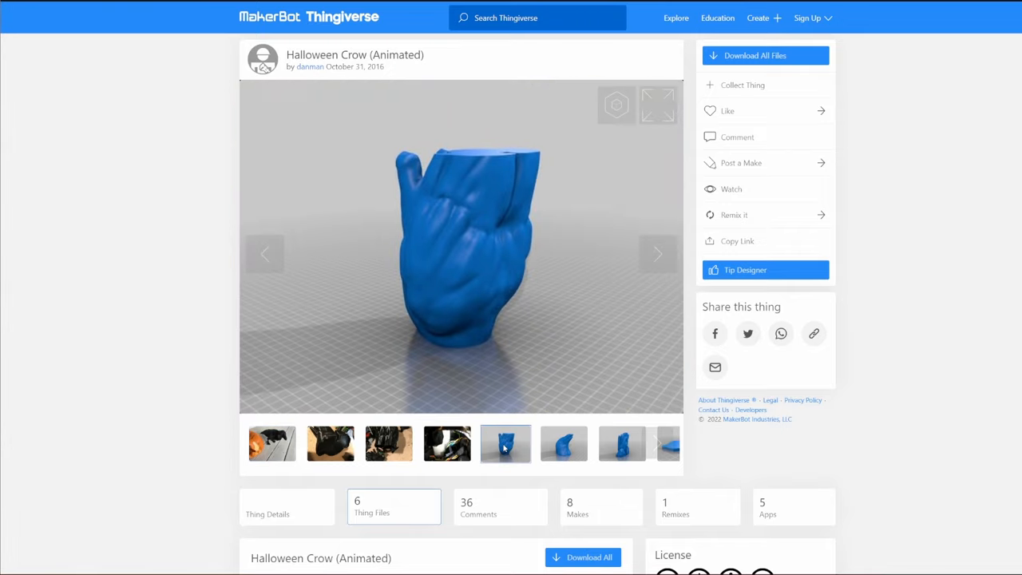
click(564, 444)
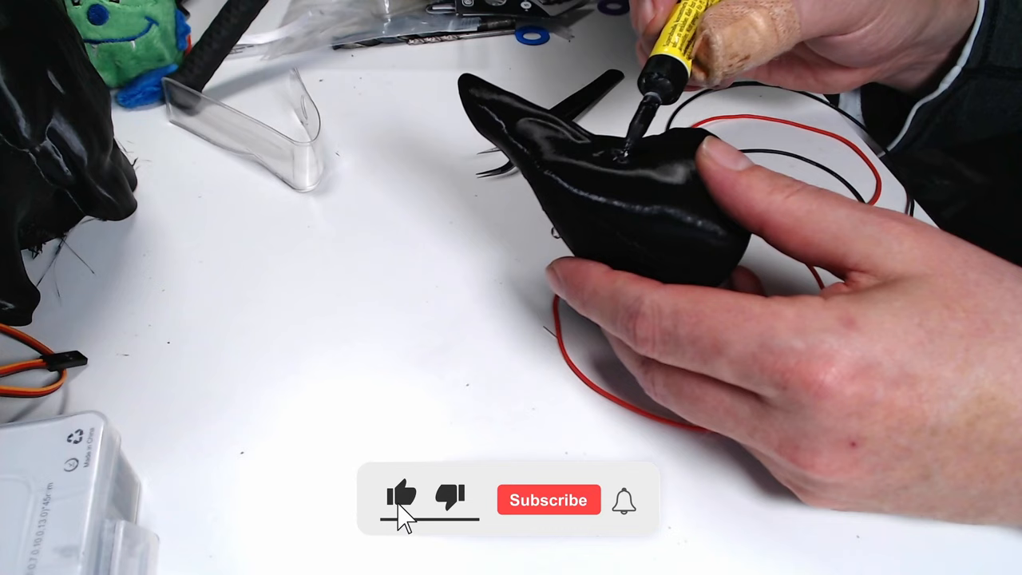
Run a bead of glue inside the black printed crow head along the wire channel.
click(549, 499)
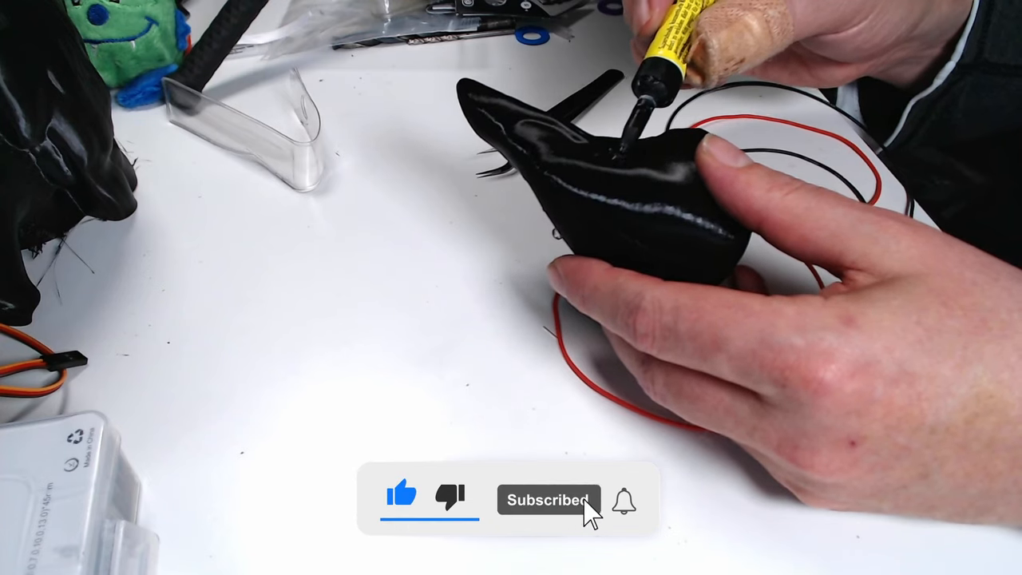